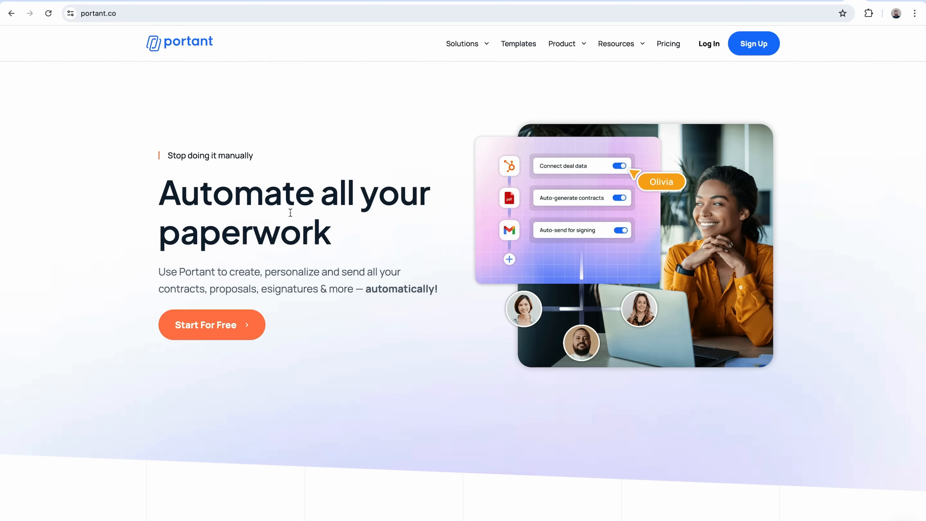
# - Open the Non Disclosure Agreement (NDA) Create Document step in the Pied Piper workflow
pyautogui.scroll(-3)
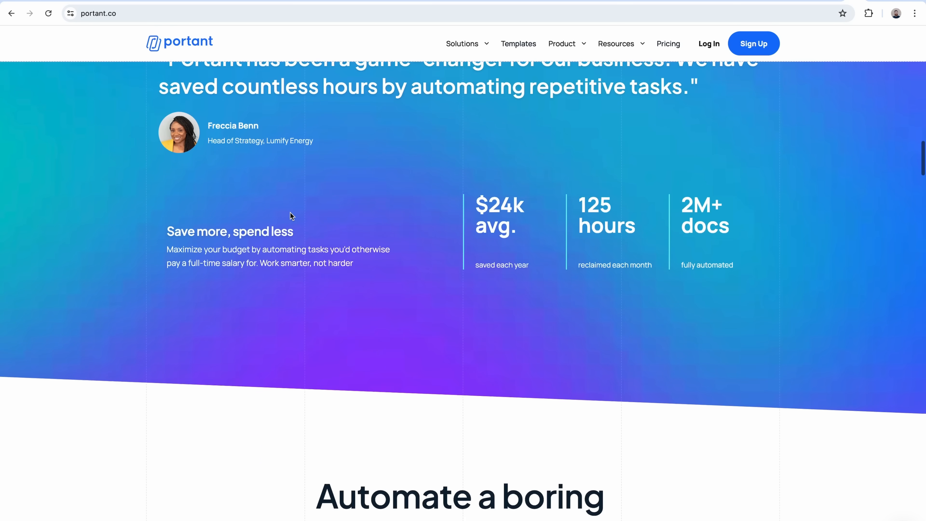
pyautogui.scroll(-3)
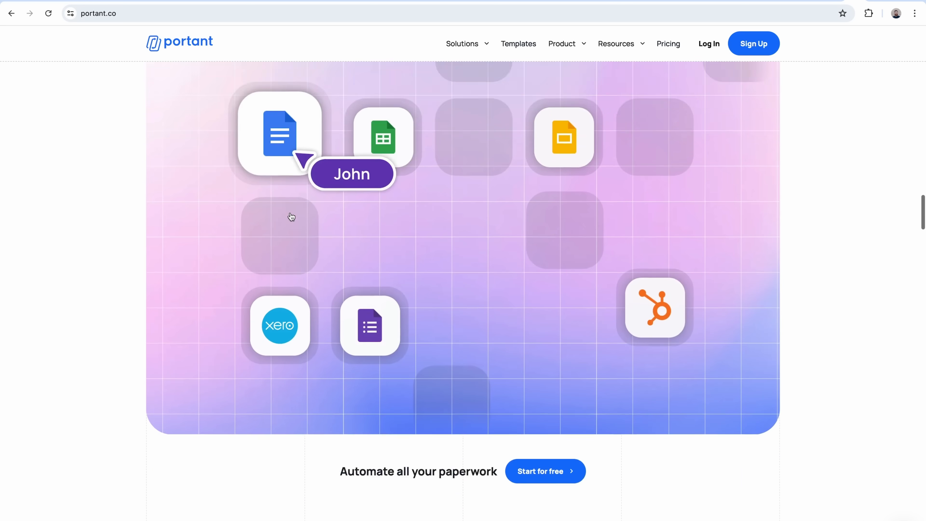
pyautogui.scroll(-3)
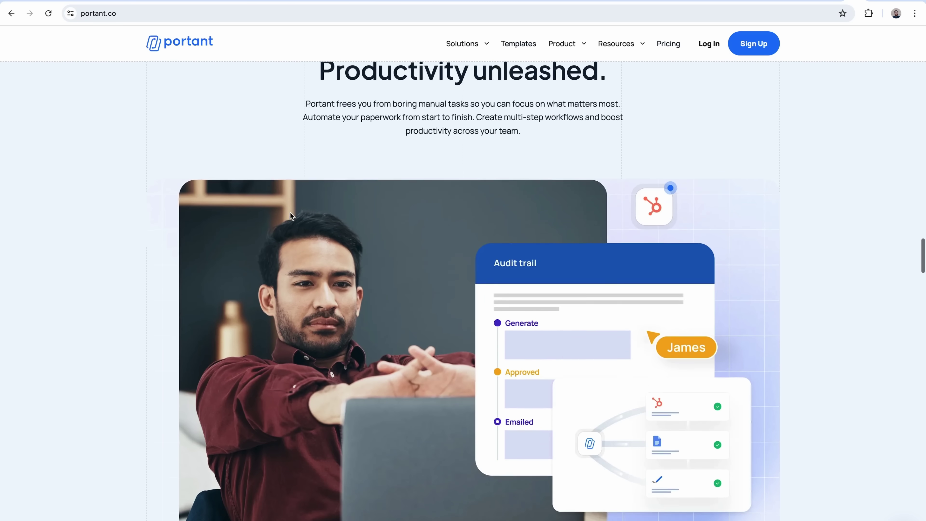
pyautogui.scroll(-3)
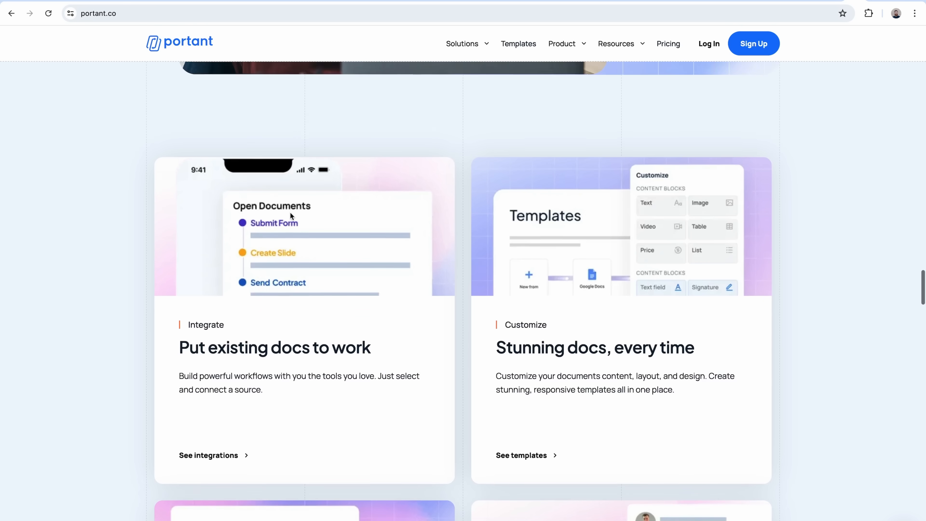
pyautogui.scroll(-3)
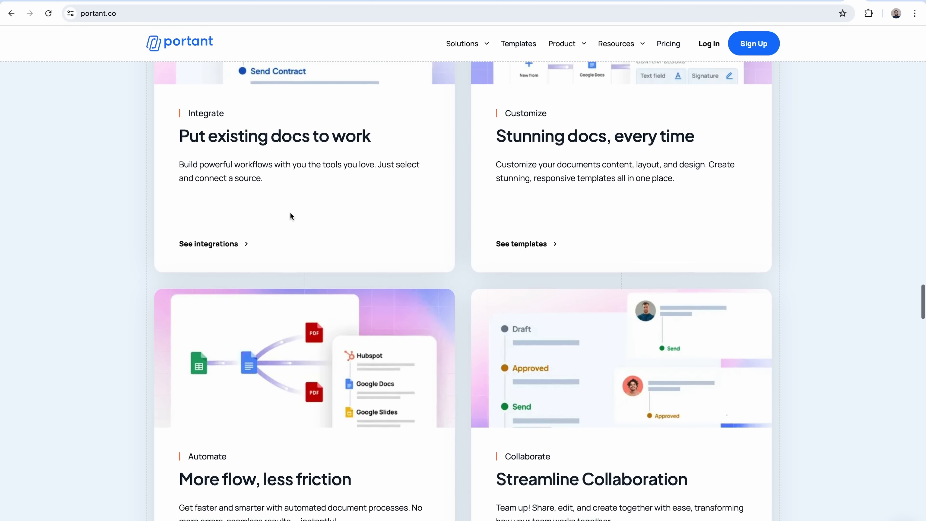
pyautogui.scroll(-3)
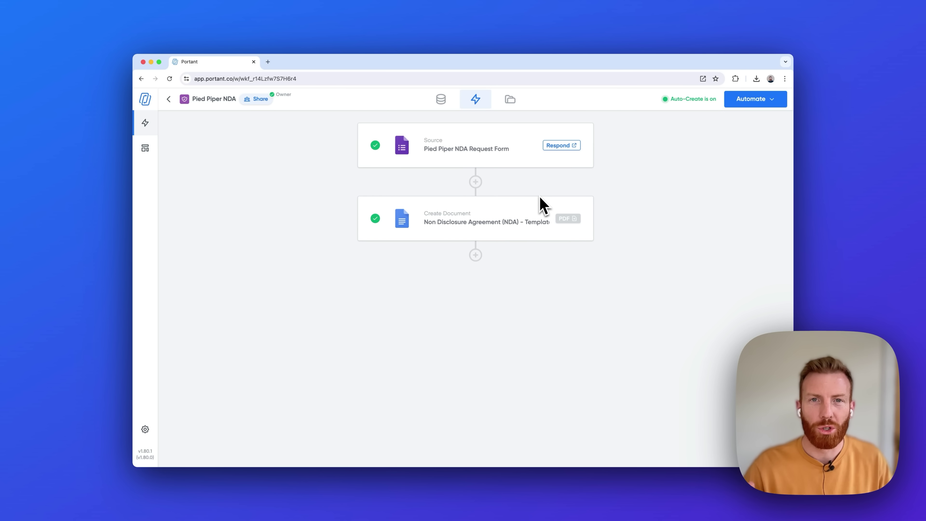
pyautogui.moveTo(520, 151)
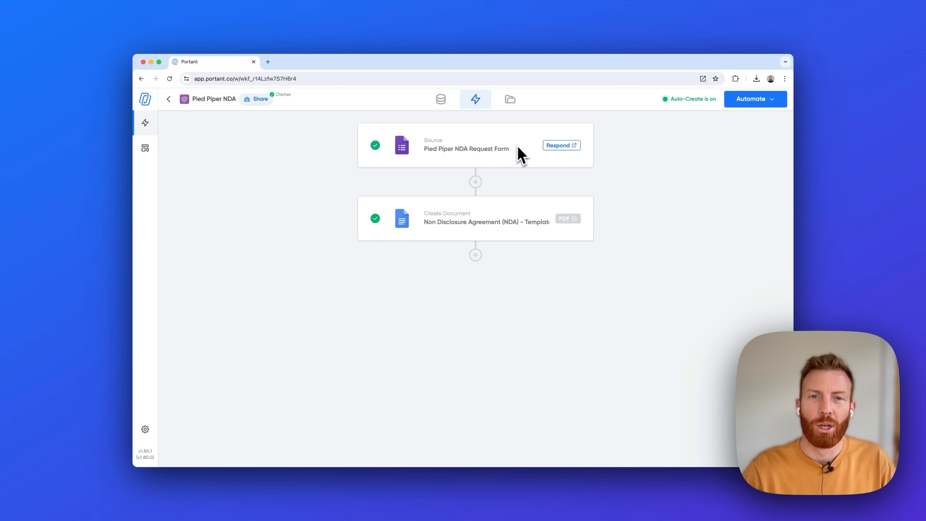
pyautogui.moveTo(483, 166)
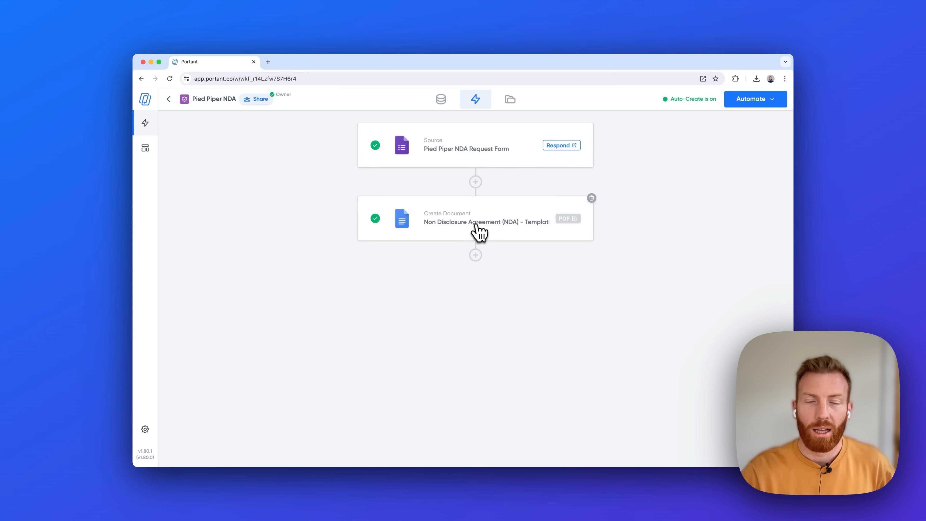
pyautogui.click(475, 225)
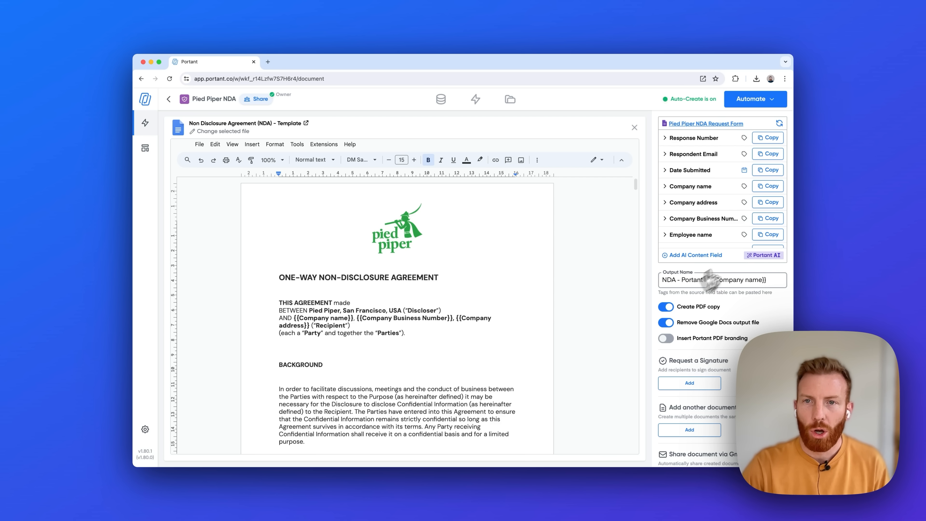
# - Add '&' to the output name and copy the Employee name tag for the parties paragraph
pyautogui.write('&')
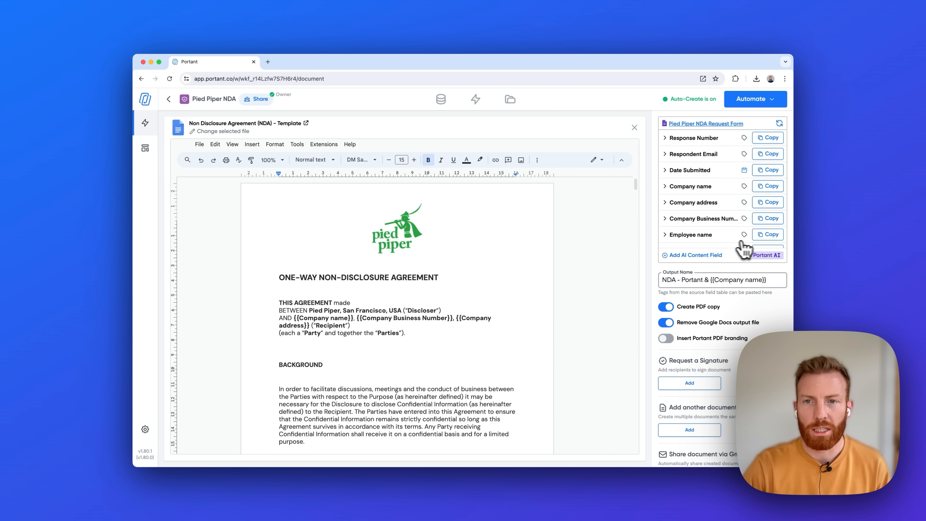
pyautogui.click(768, 235)
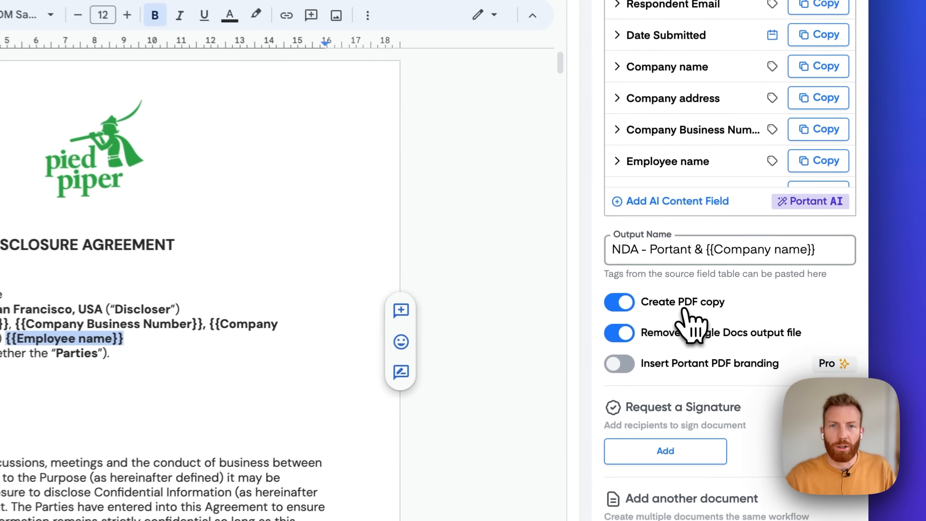
# - Add a signature request with {{Employee email}} as 1st recipient and insert a Signature field
pyautogui.scroll(-3)
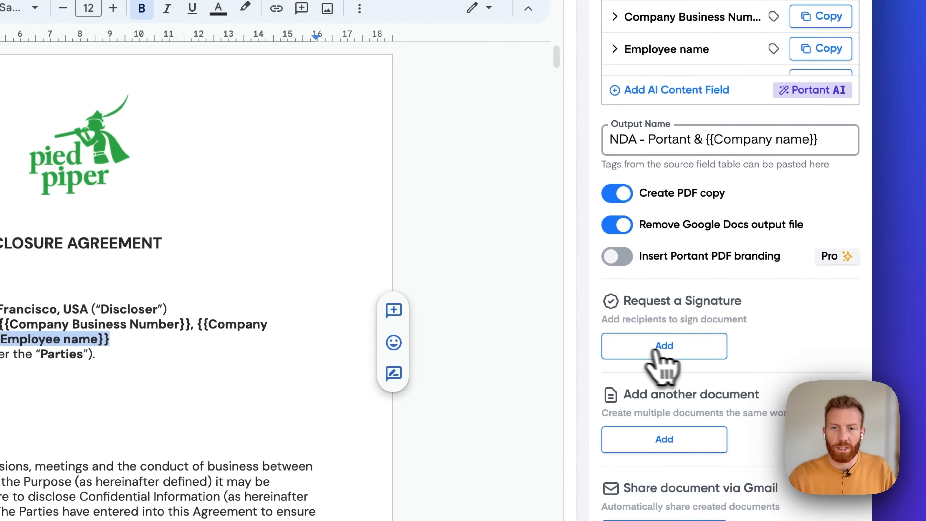
pyautogui.click(664, 345)
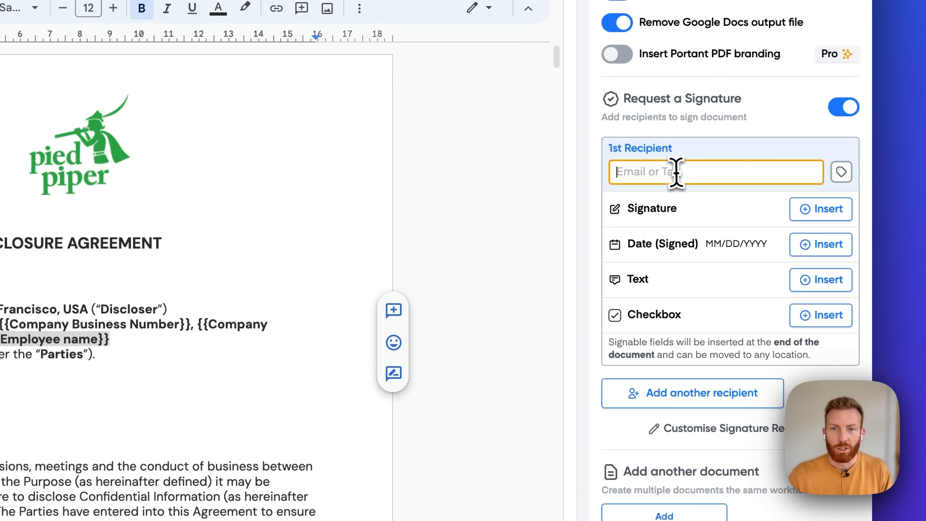
pyautogui.moveTo(653, 226)
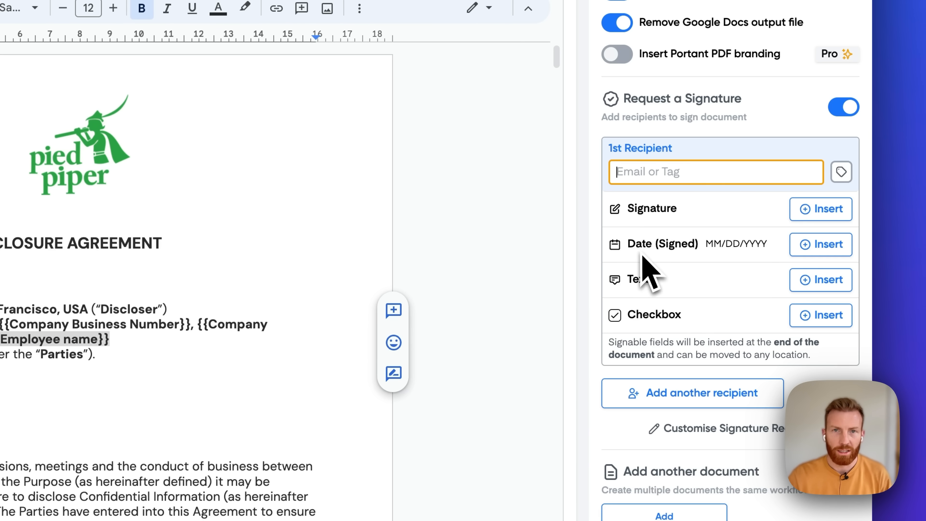
pyautogui.moveTo(649, 301)
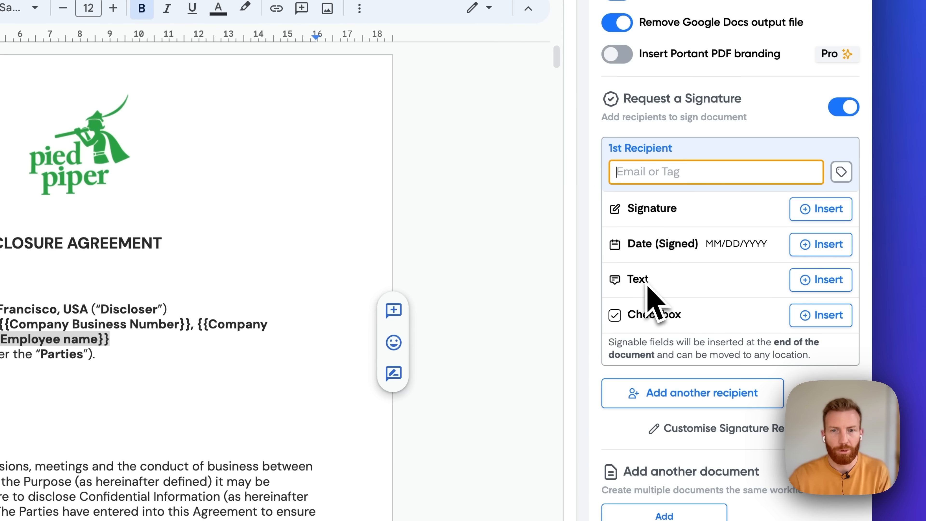
pyautogui.moveTo(637, 339)
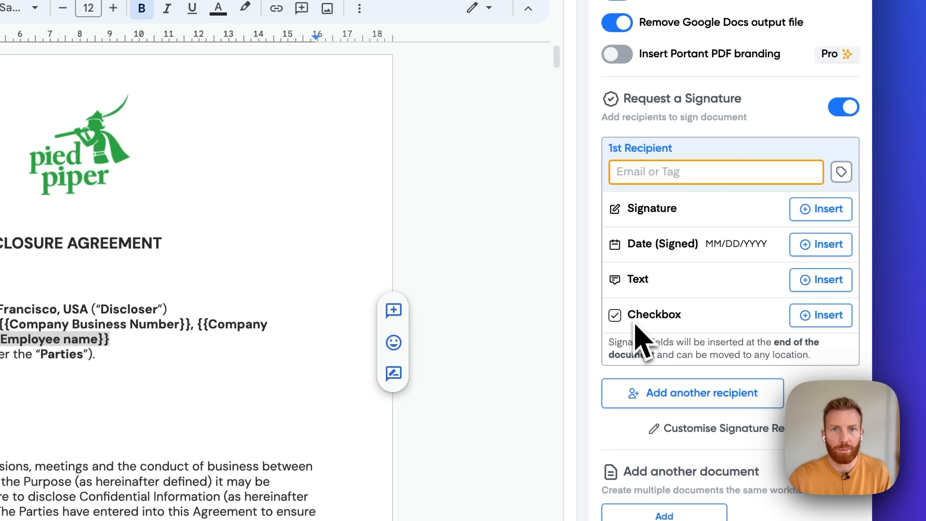
pyautogui.moveTo(693, 182)
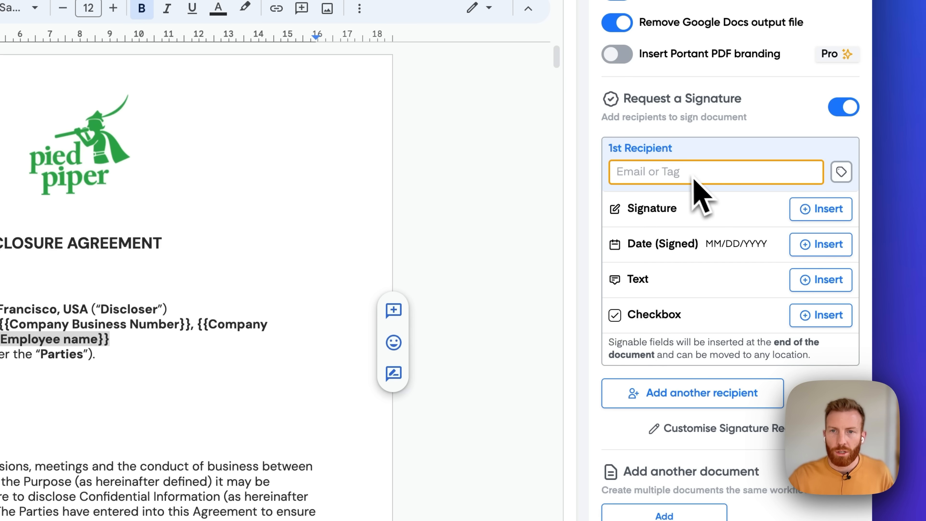
pyautogui.click(842, 172)
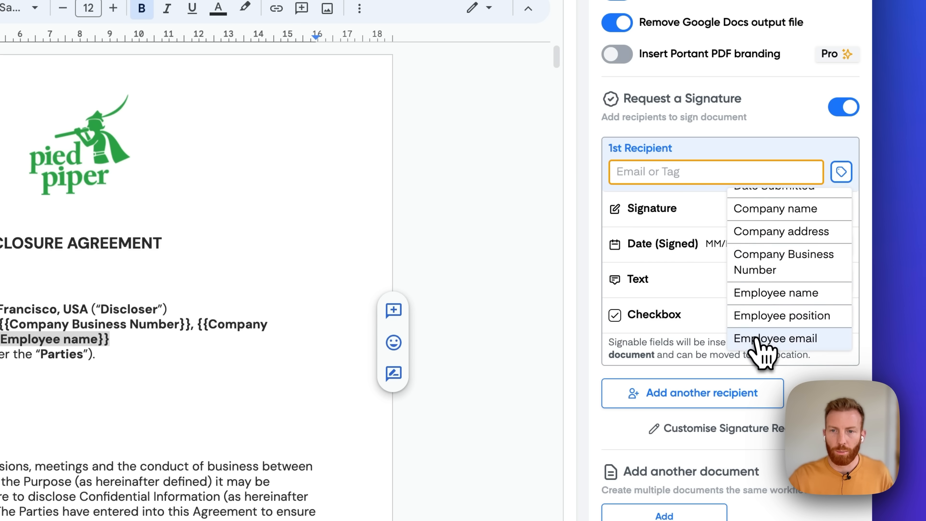
pyautogui.click(775, 338)
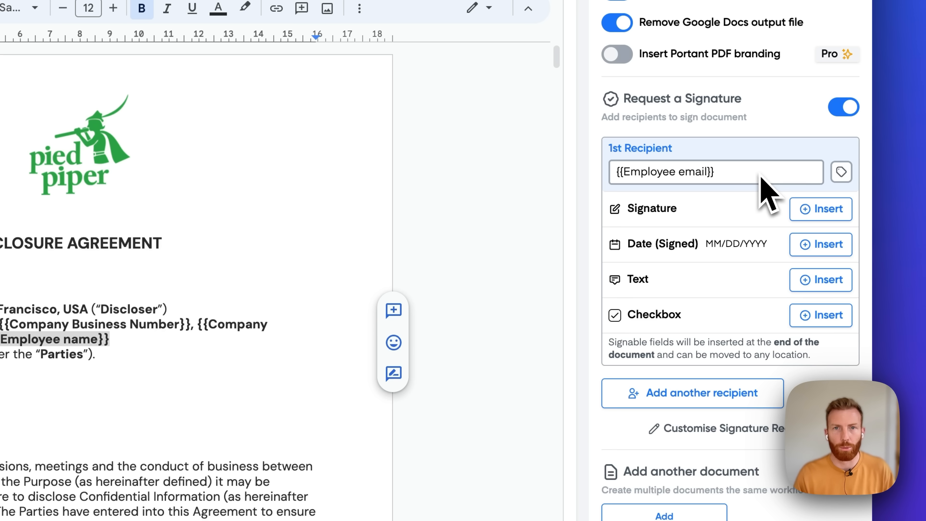
pyautogui.moveTo(823, 218)
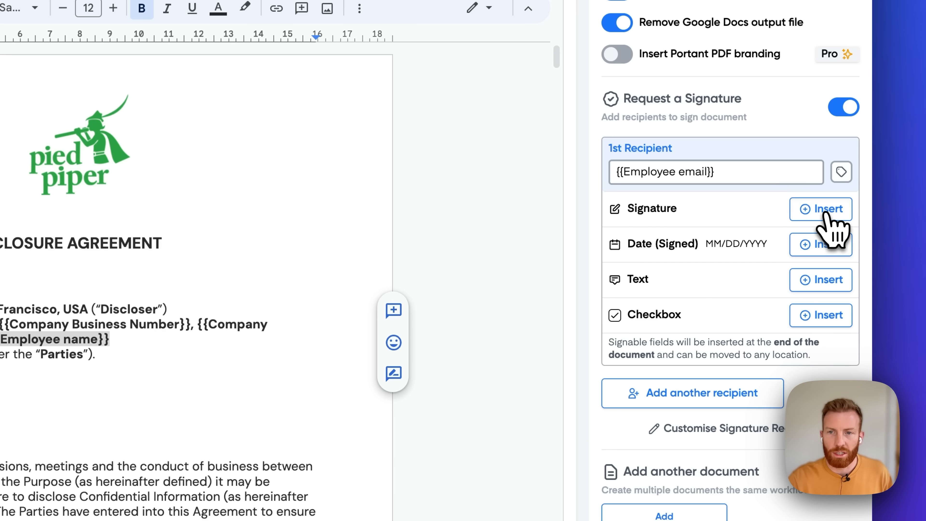
pyautogui.click(821, 209)
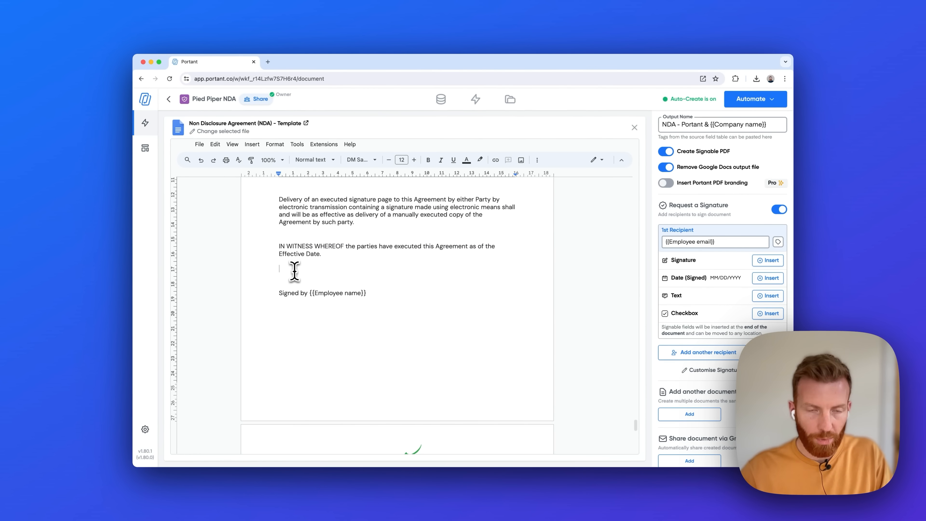
# - Insert Signature and Date (Signed) fields above 'Signed by {{Employee name}}' and return to the workflow
pyautogui.click(768, 260)
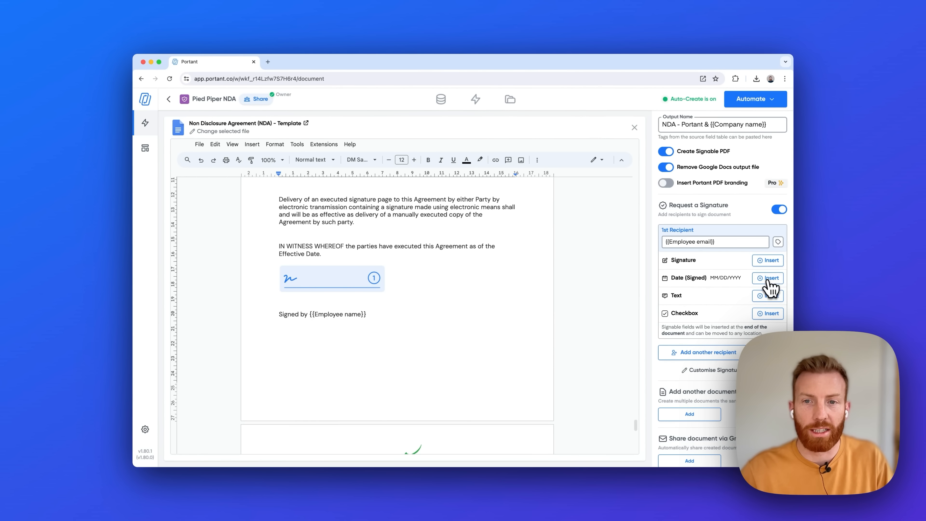
pyautogui.click(768, 277)
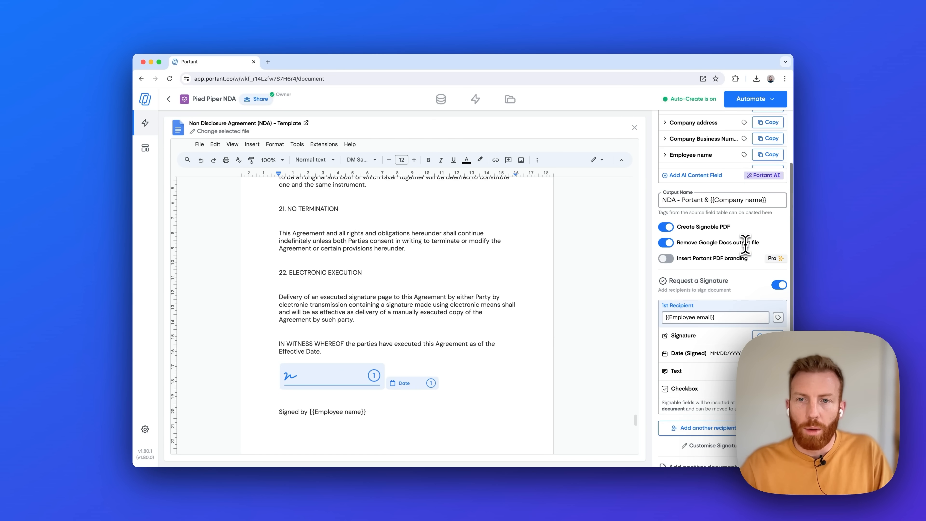
pyautogui.click(718, 200)
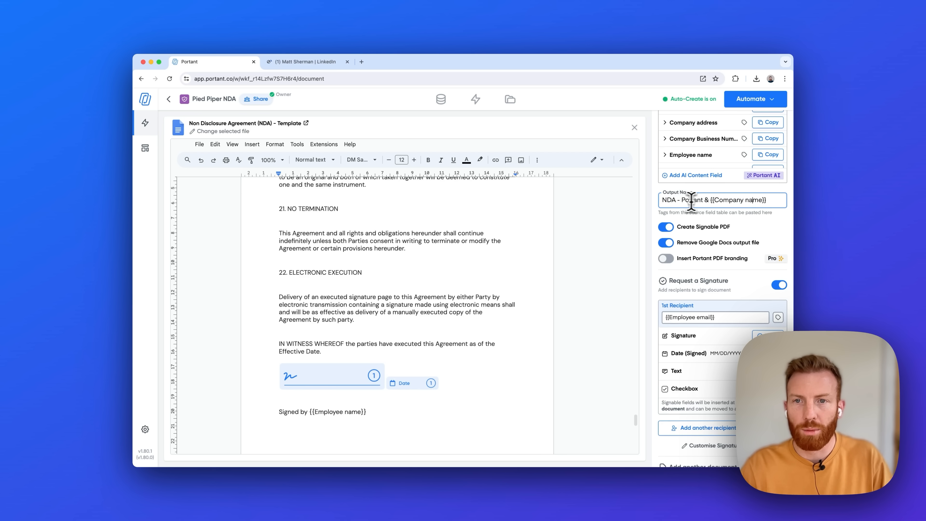
pyautogui.click(475, 100)
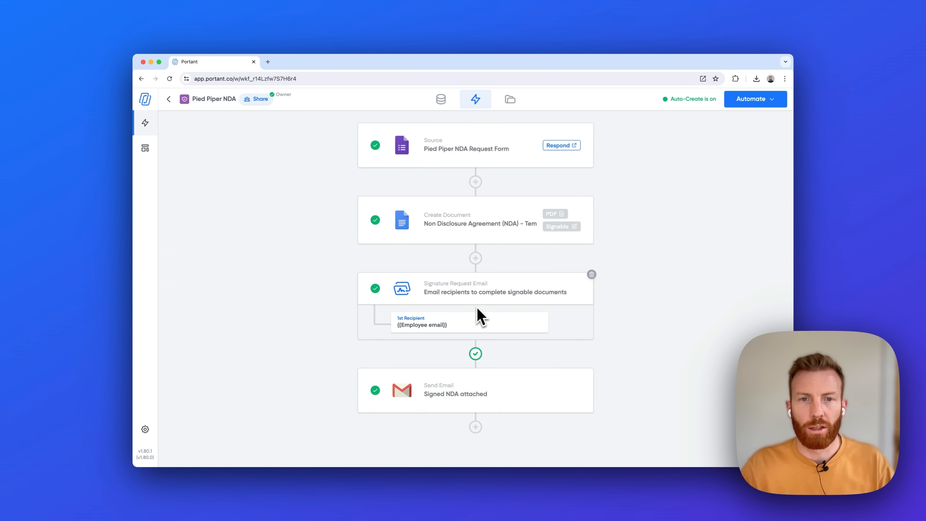
pyautogui.moveTo(411, 296)
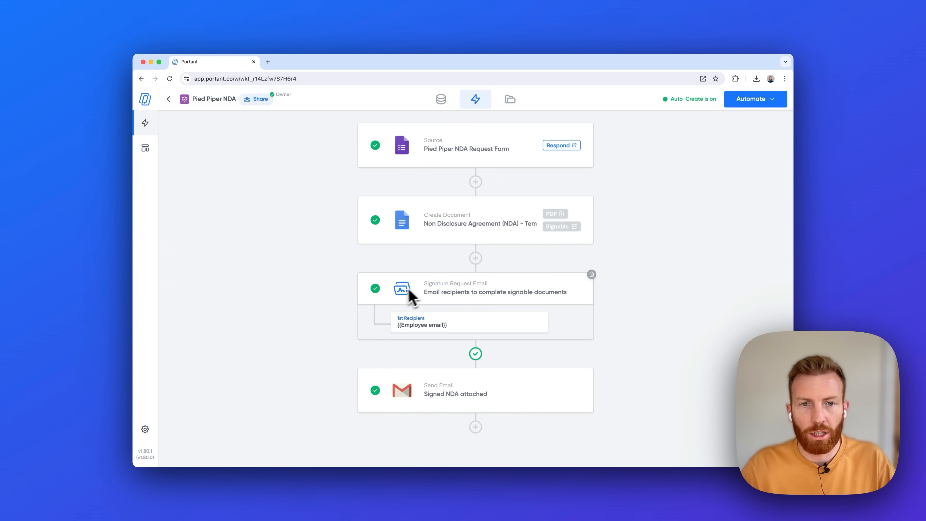
pyautogui.moveTo(447, 401)
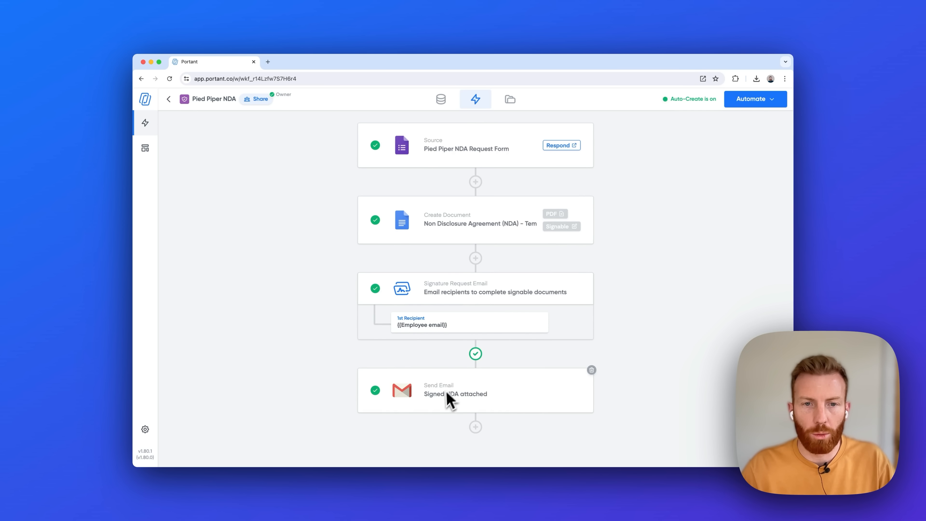
pyautogui.moveTo(484, 310)
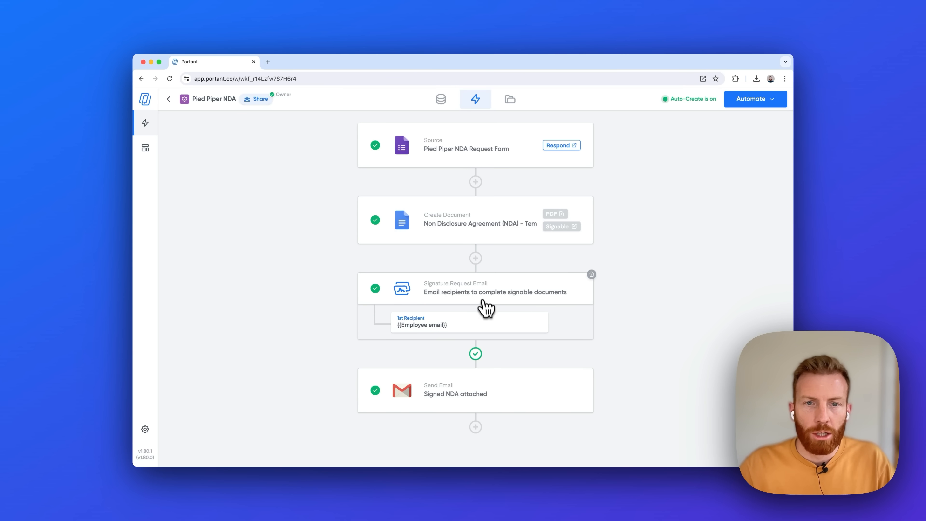
# - Set the signature request email subject to 'NDA Signature Required - {{Company name}}'
pyautogui.click(495, 292)
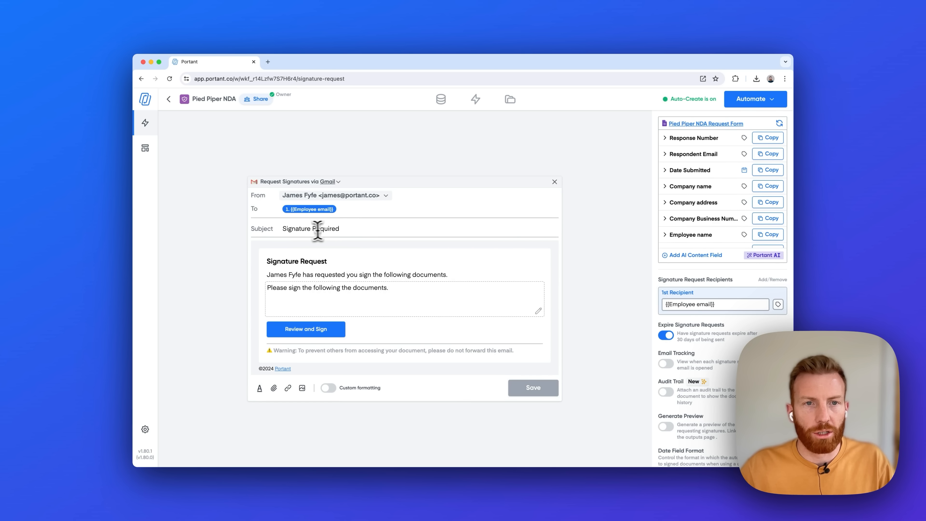
pyautogui.write('NDA')
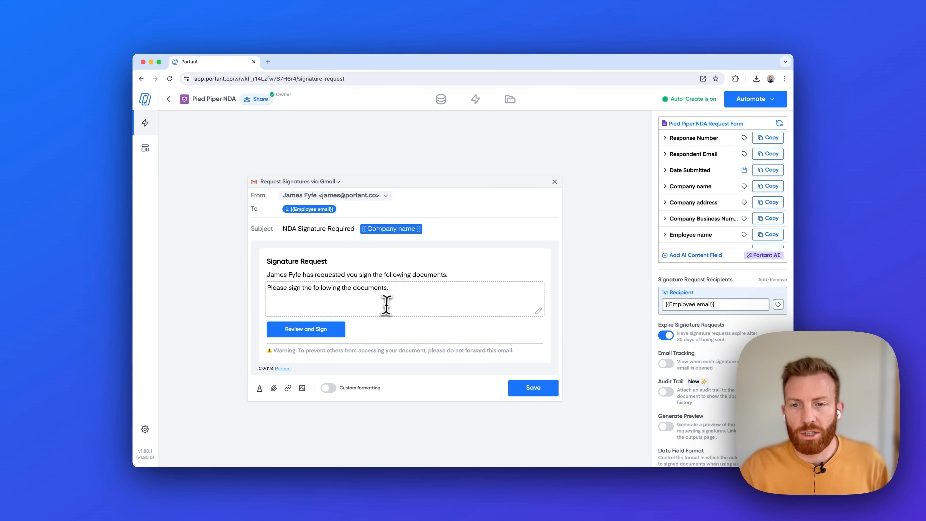
pyautogui.click(534, 388)
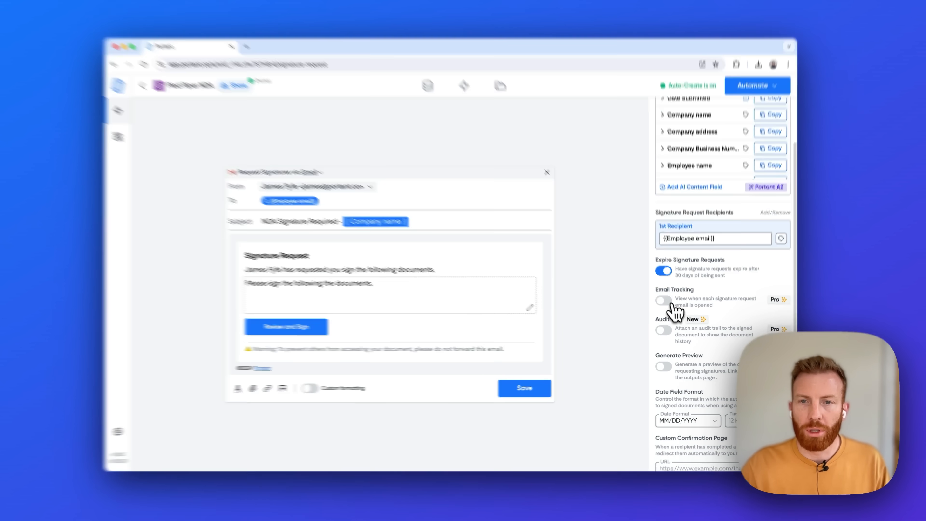
# - Toggle on Email Tracking and Audit Trail for the signature requests
pyautogui.click(664, 301)
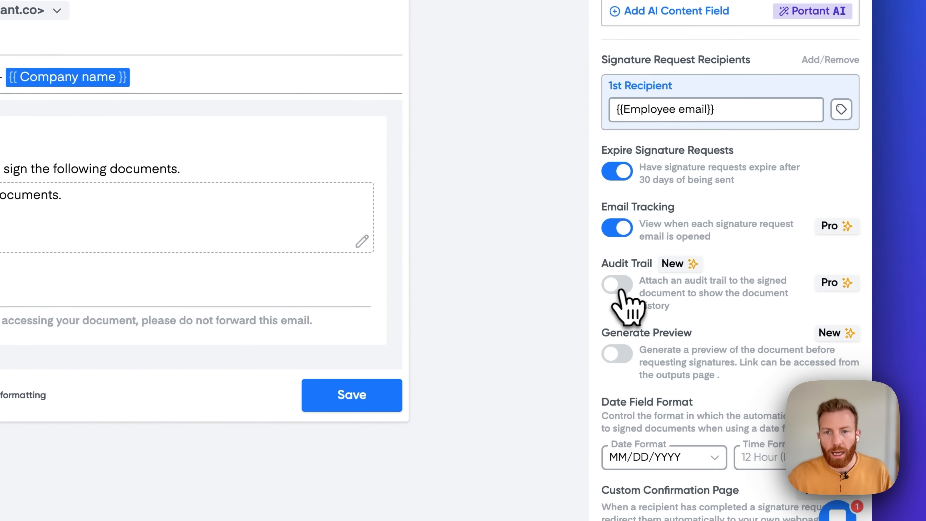
pyautogui.click(616, 285)
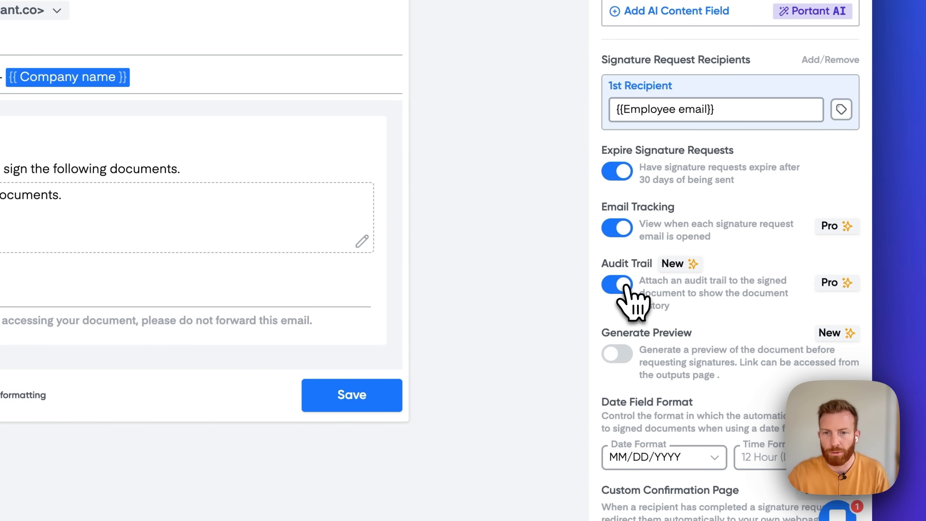
pyautogui.scroll(-3)
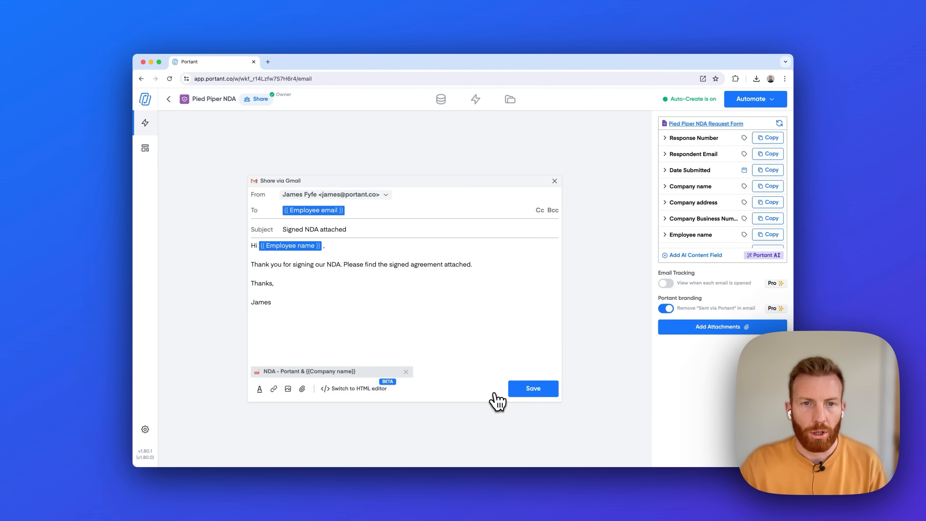
pyautogui.moveTo(425, 363)
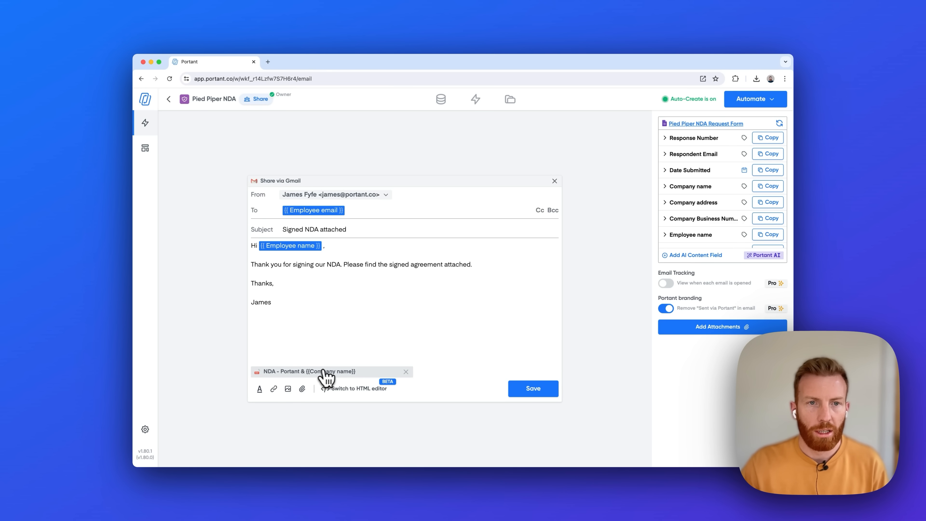
pyautogui.moveTo(255, 261)
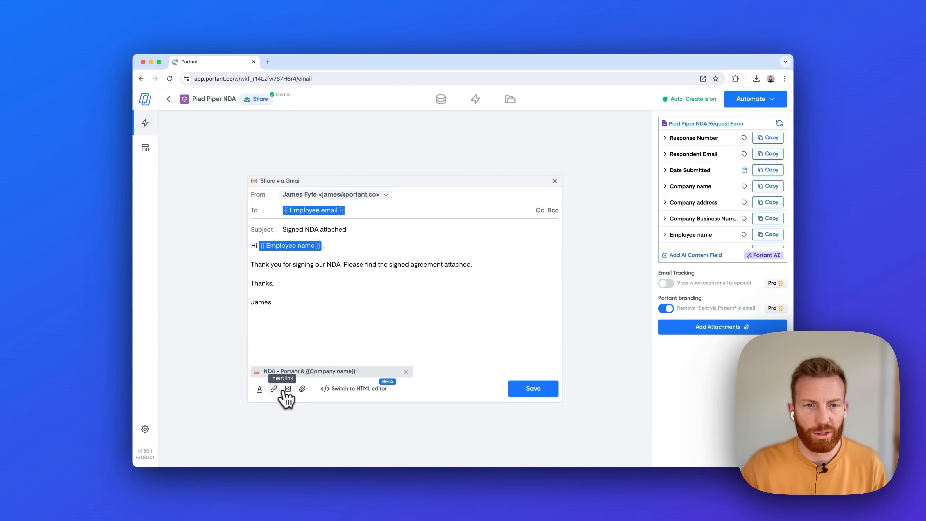
pyautogui.moveTo(672, 304)
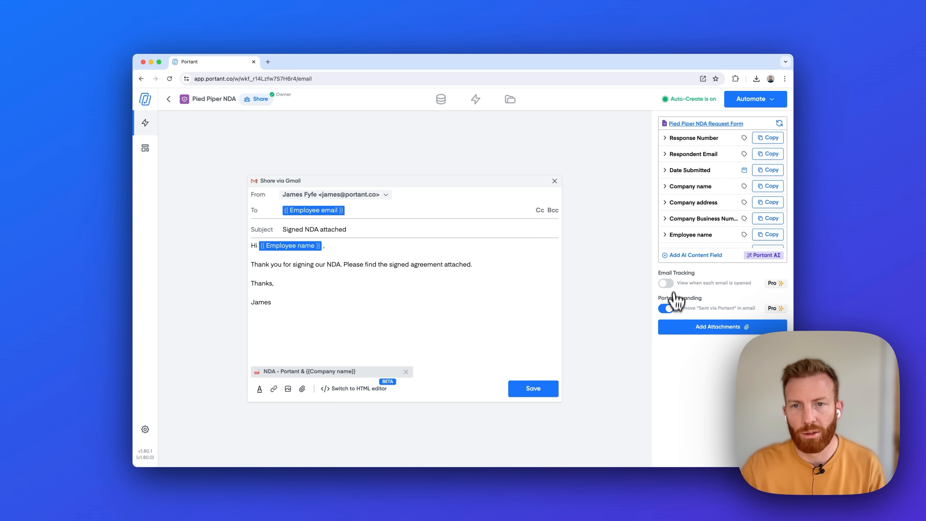
# - Open the Send Email step for the 'Signed NDA attached' email with the NDA attachment
pyautogui.click(665, 283)
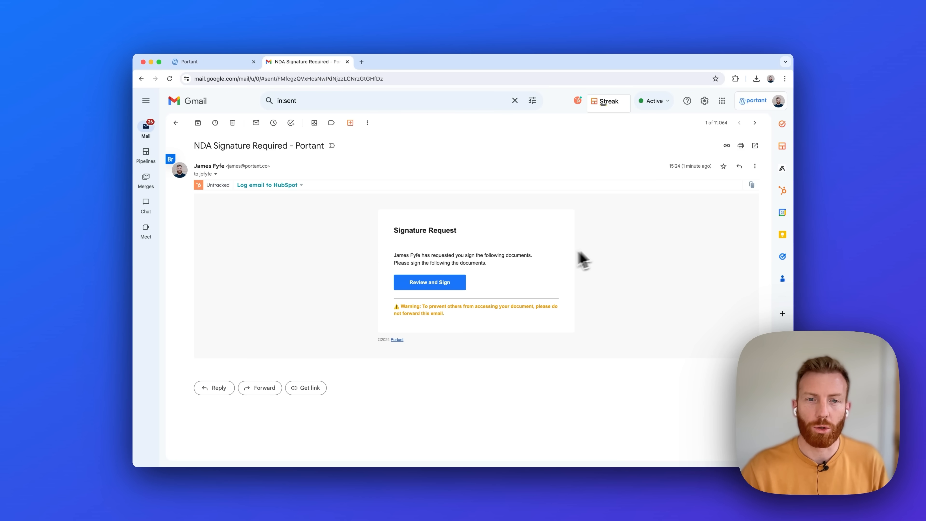
# - Choose Review and Sign in the sent 'NDA Signature Required' email
pyautogui.click(430, 283)
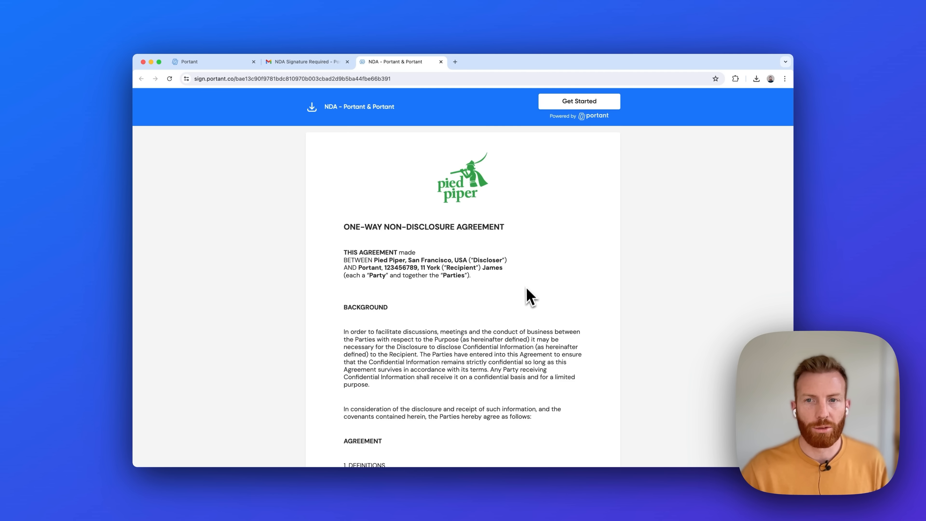
# - Draw a signature, insert it into the NDA and complete signing
pyautogui.scroll(-3)
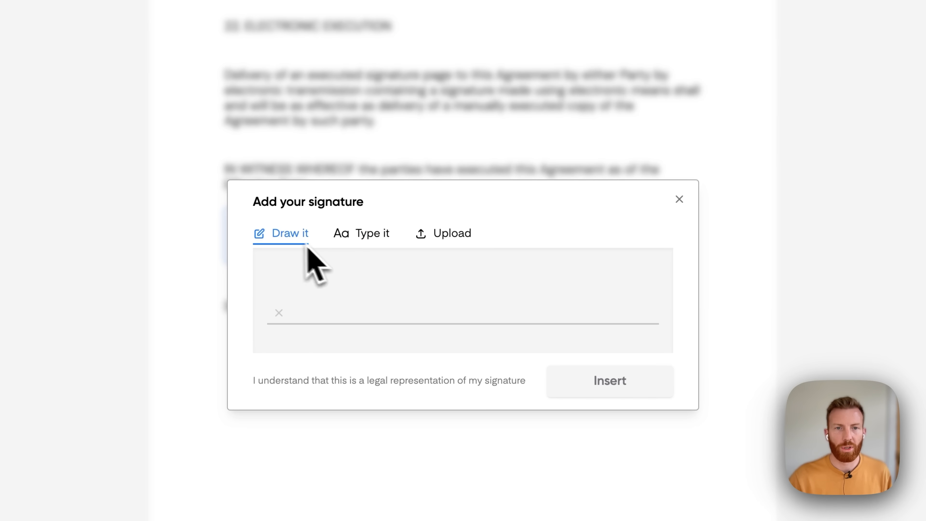
pyautogui.click(452, 233)
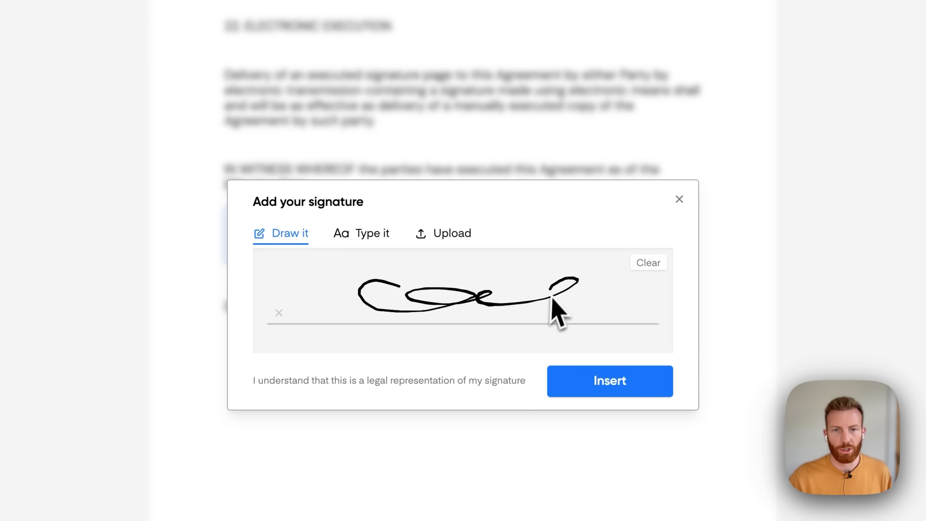
pyautogui.click(609, 381)
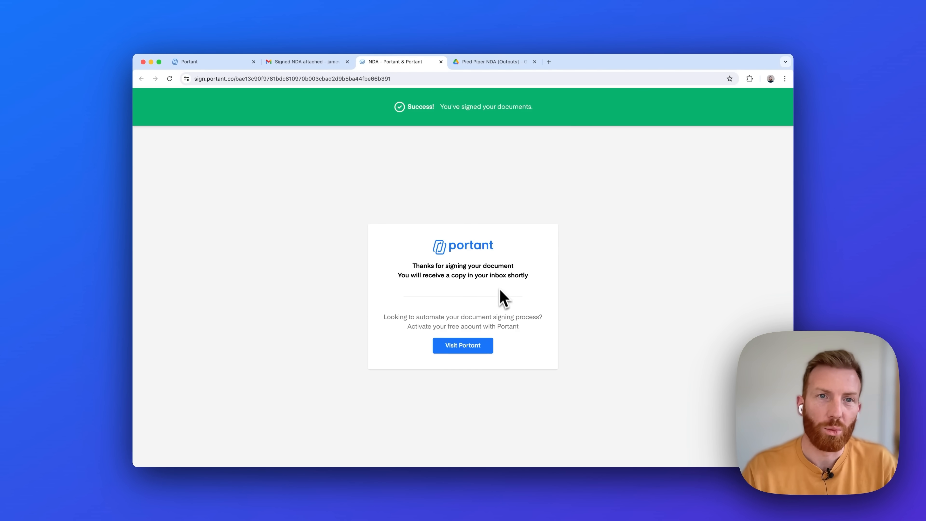
# - Preview the [SIGNED] NDA PDF from the 'Signed NDA attached' email, then view the Drive outputs folder
pyautogui.click(305, 61)
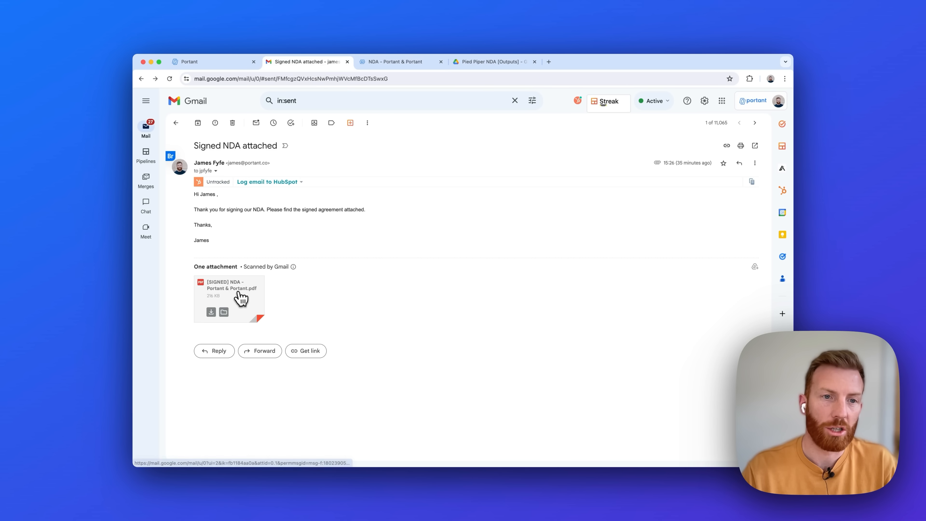
pyautogui.click(229, 298)
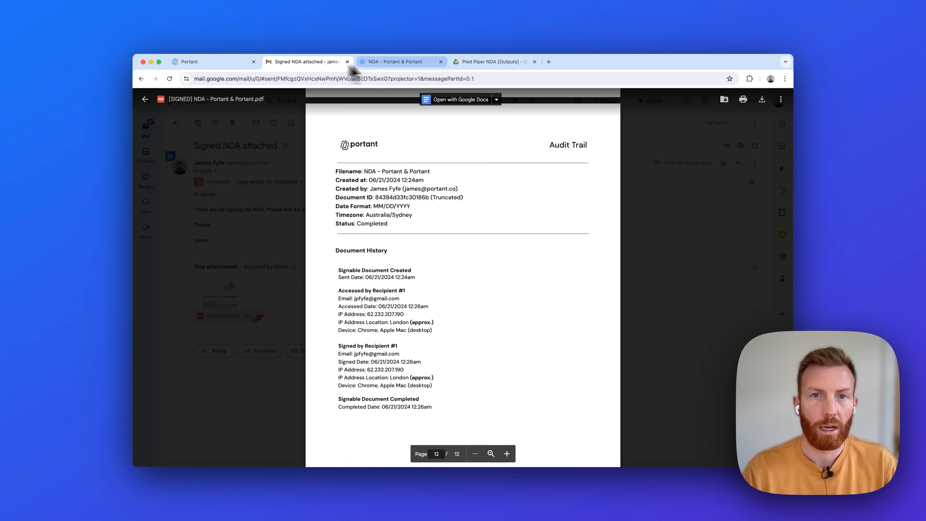
pyautogui.click(490, 62)
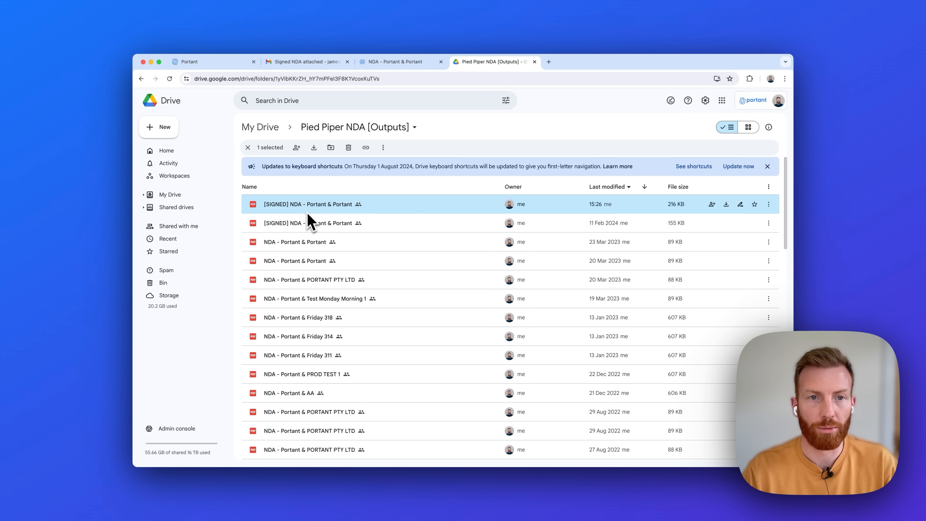
# - View the newest [SIGNED] NDA's Audit Trail page in Drive, then return to the Portant workflow
pyautogui.doubleClick(308, 204)
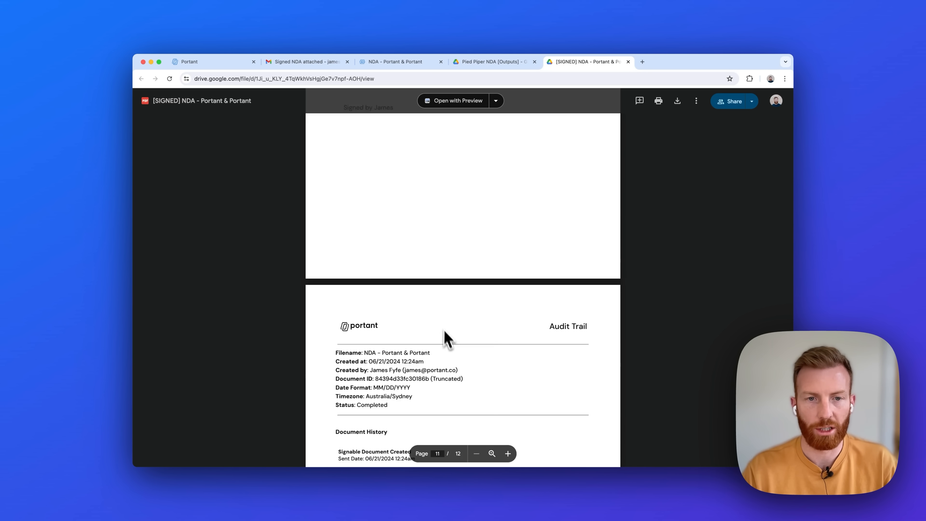
pyautogui.scroll(-3)
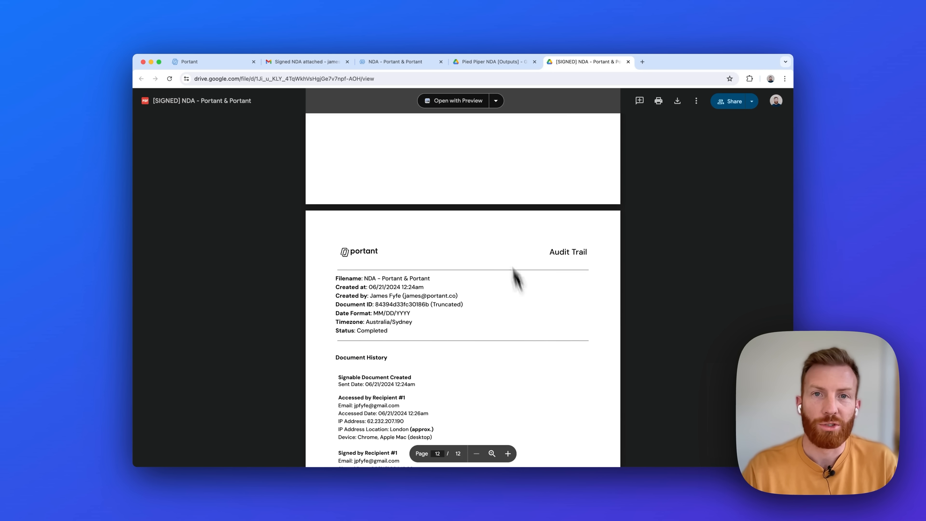
pyautogui.click(189, 61)
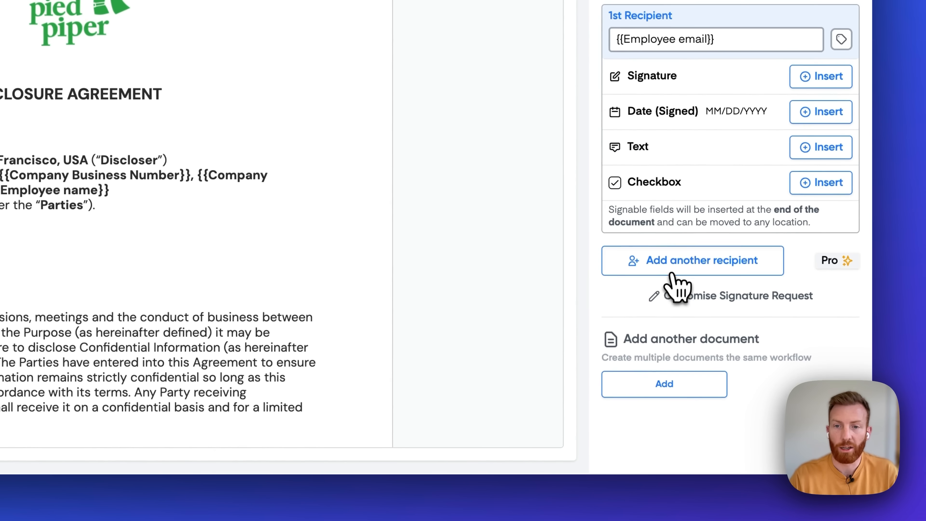
pyautogui.click(701, 261)
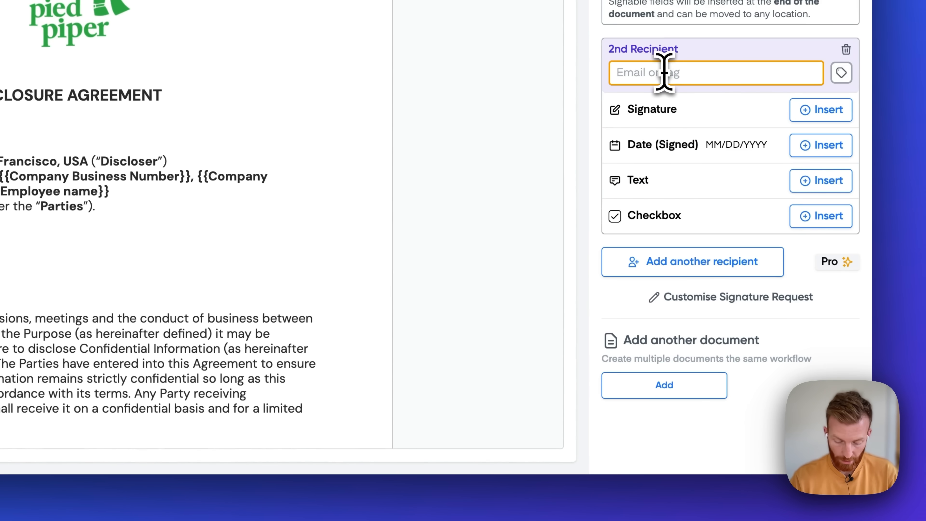
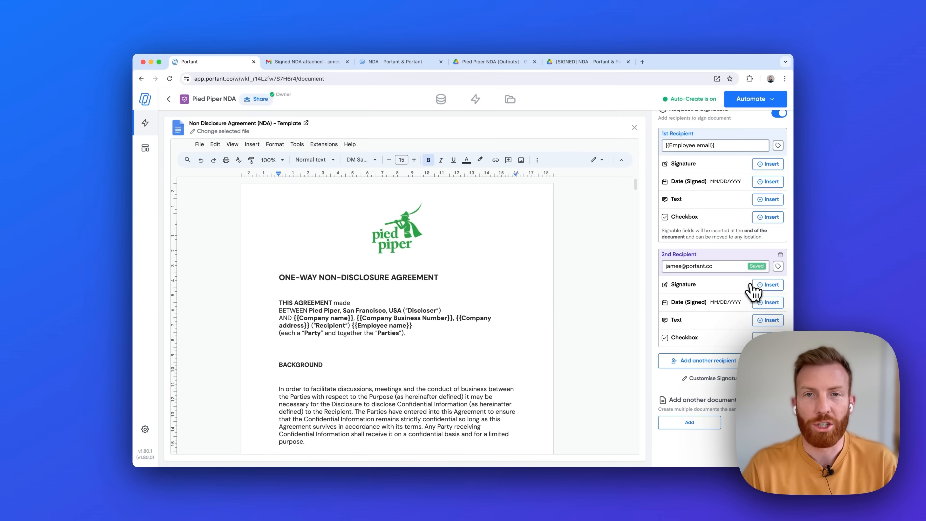
pyautogui.scroll(-3)
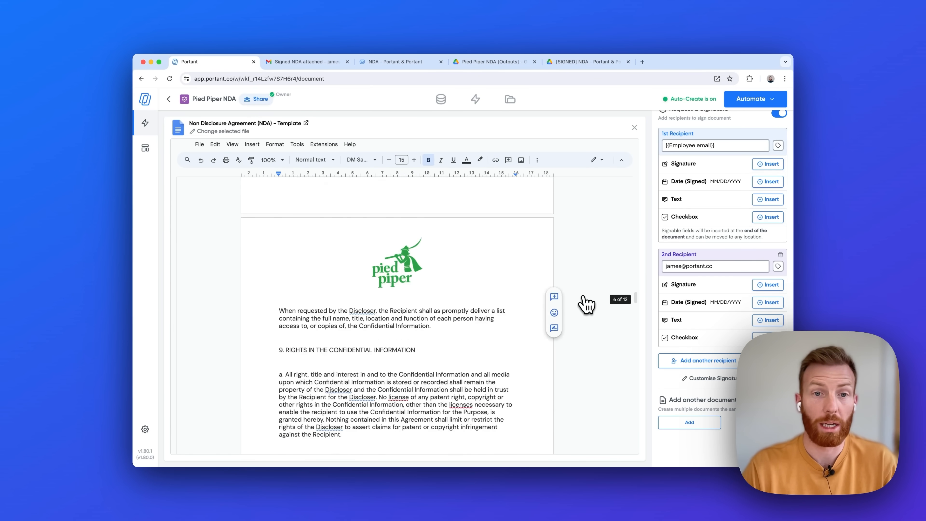
pyautogui.scroll(-3)
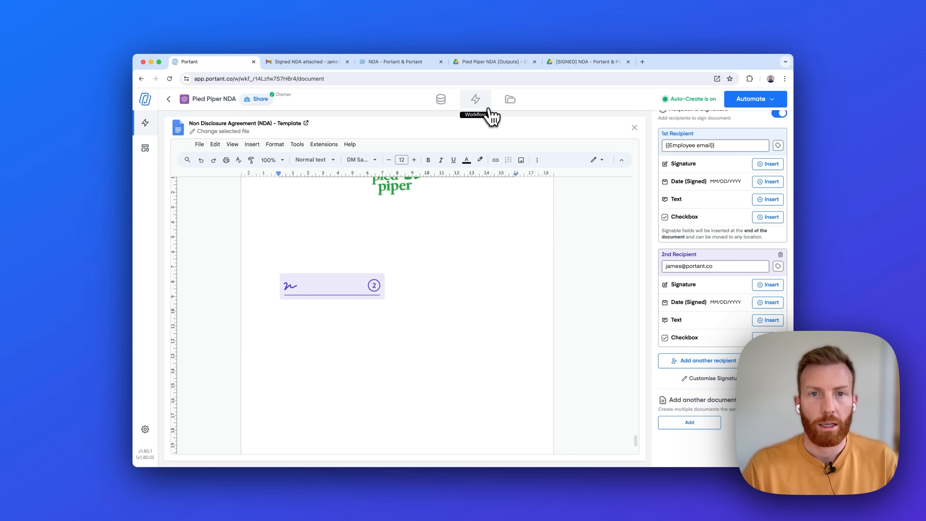
pyautogui.click(475, 99)
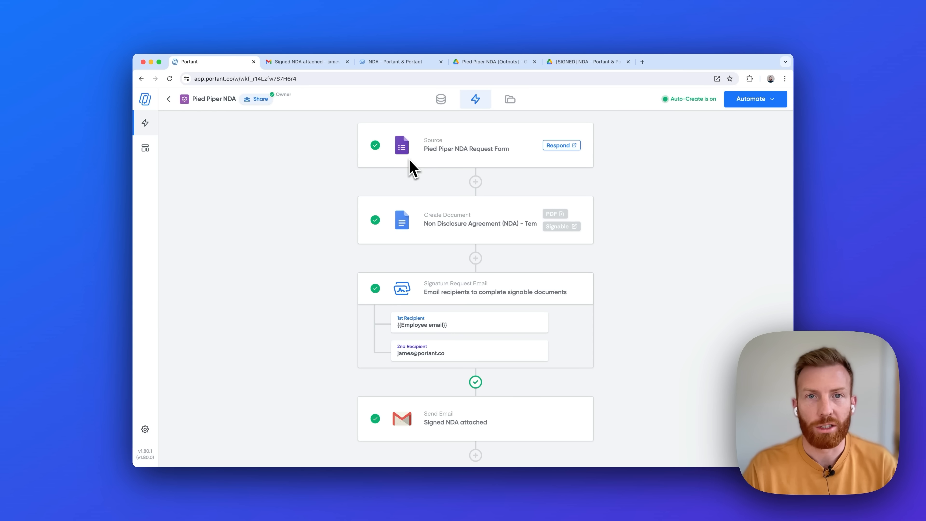
pyautogui.moveTo(482, 160)
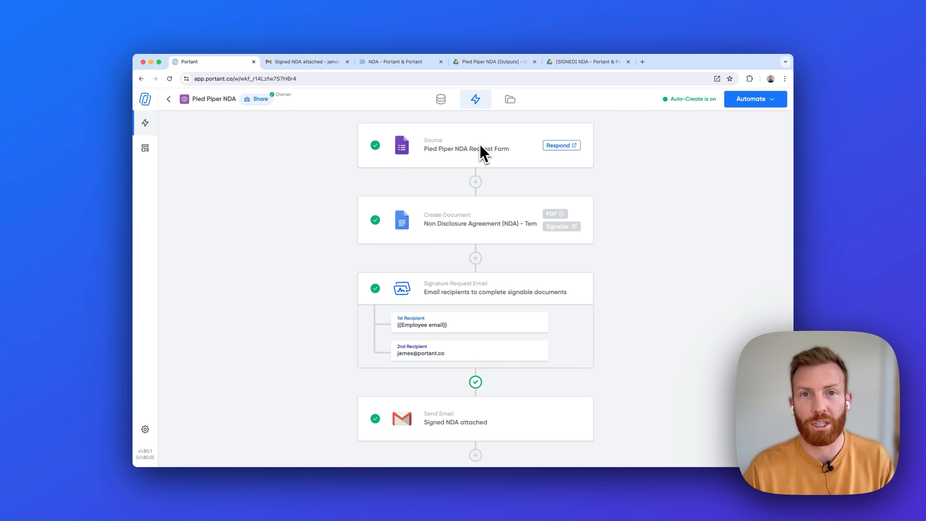